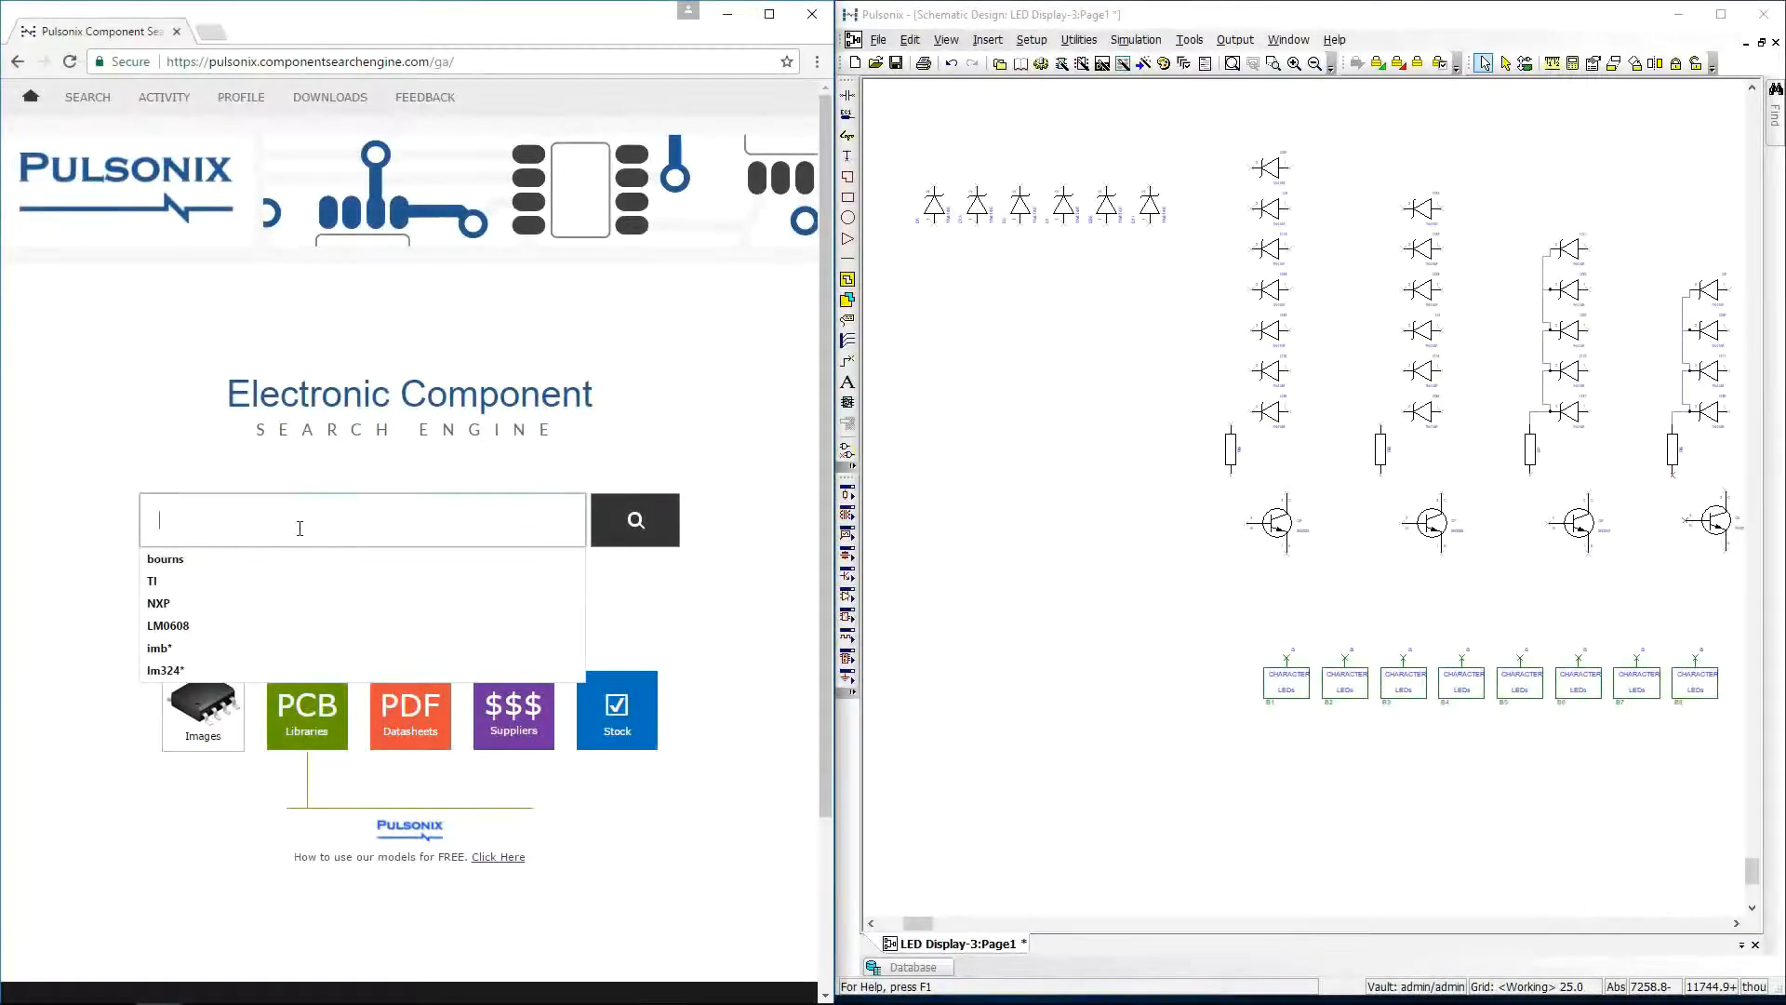
Search the component engine for part number PT61018AA
text(PT61018A)
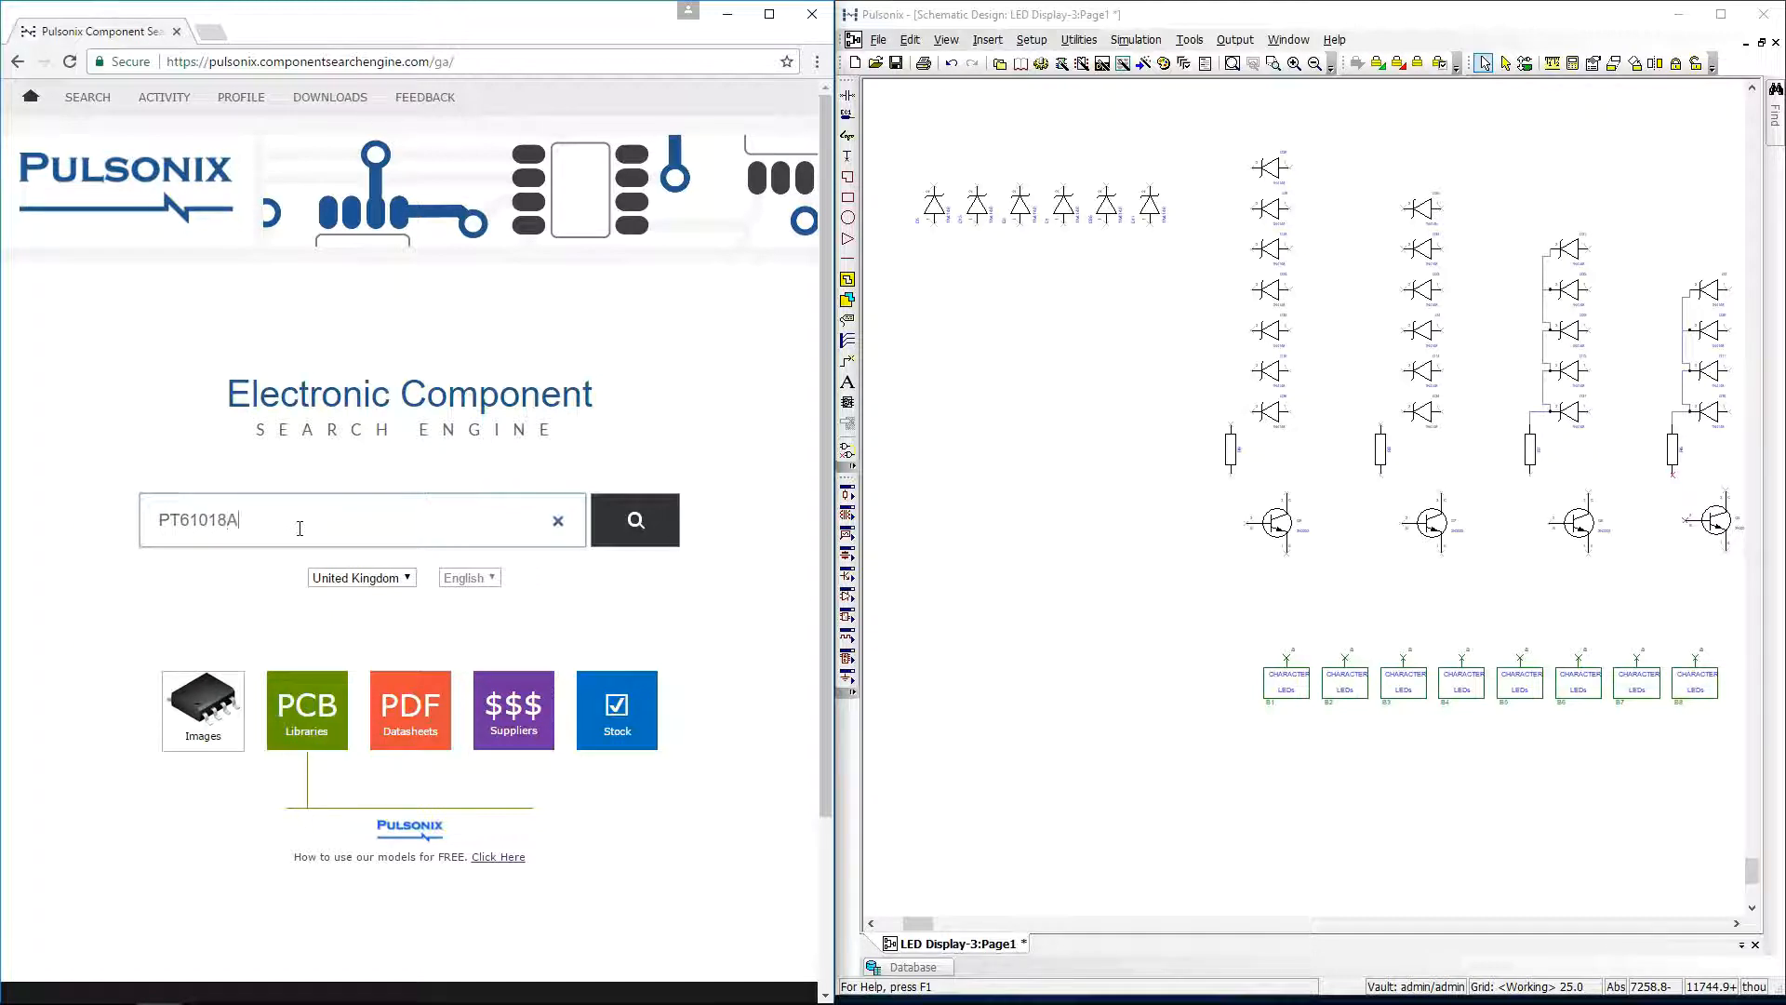
click(635, 521)
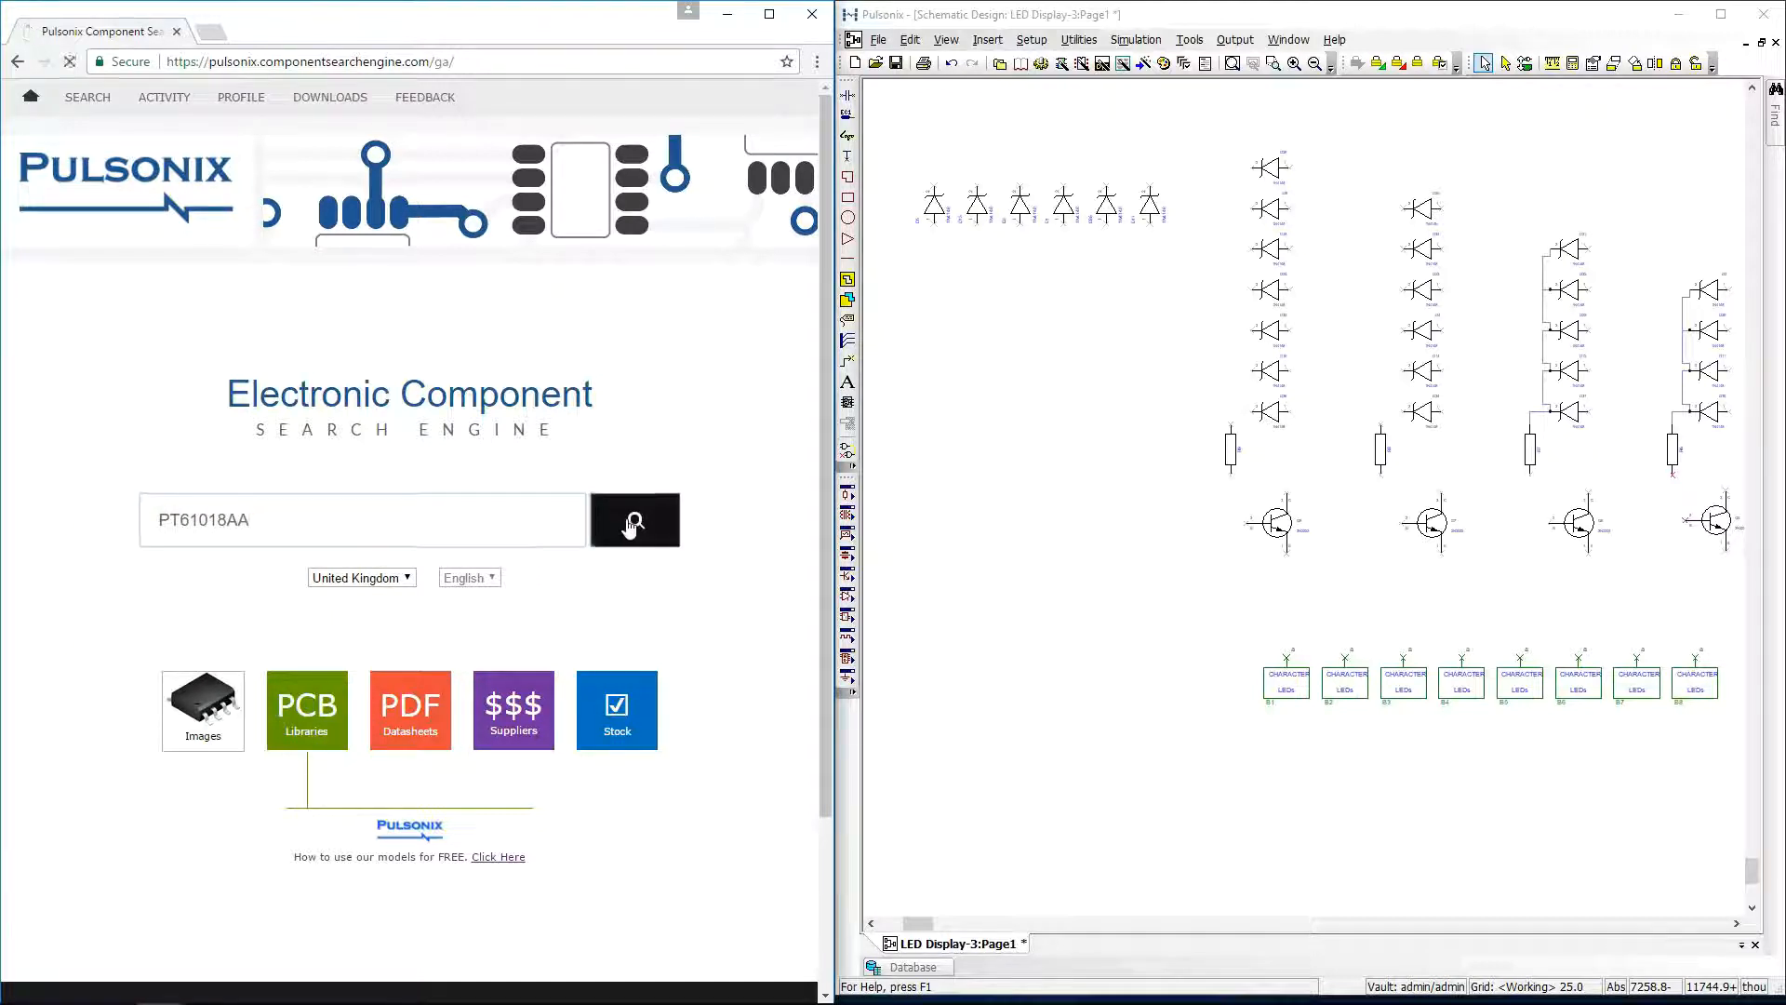
Review the PT61018AAPEL-S datasheet's solder and packaging pages, then return to the part details
click(635, 521)
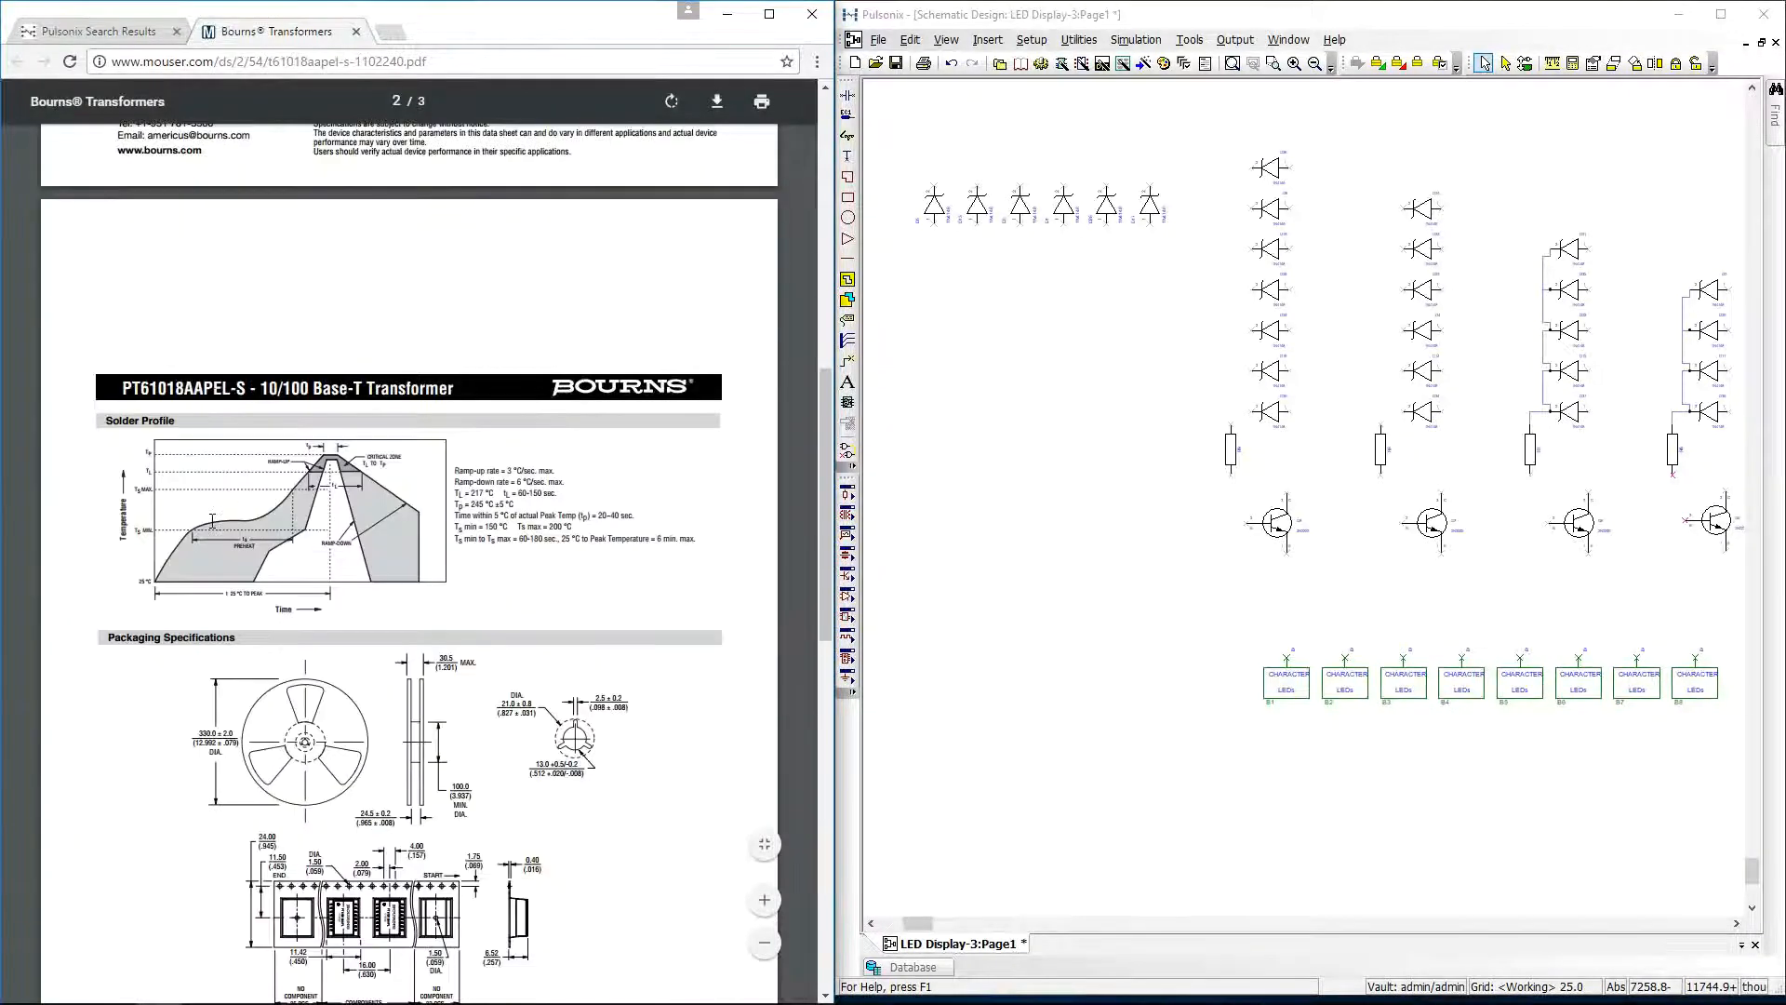
scroll(down, 3)
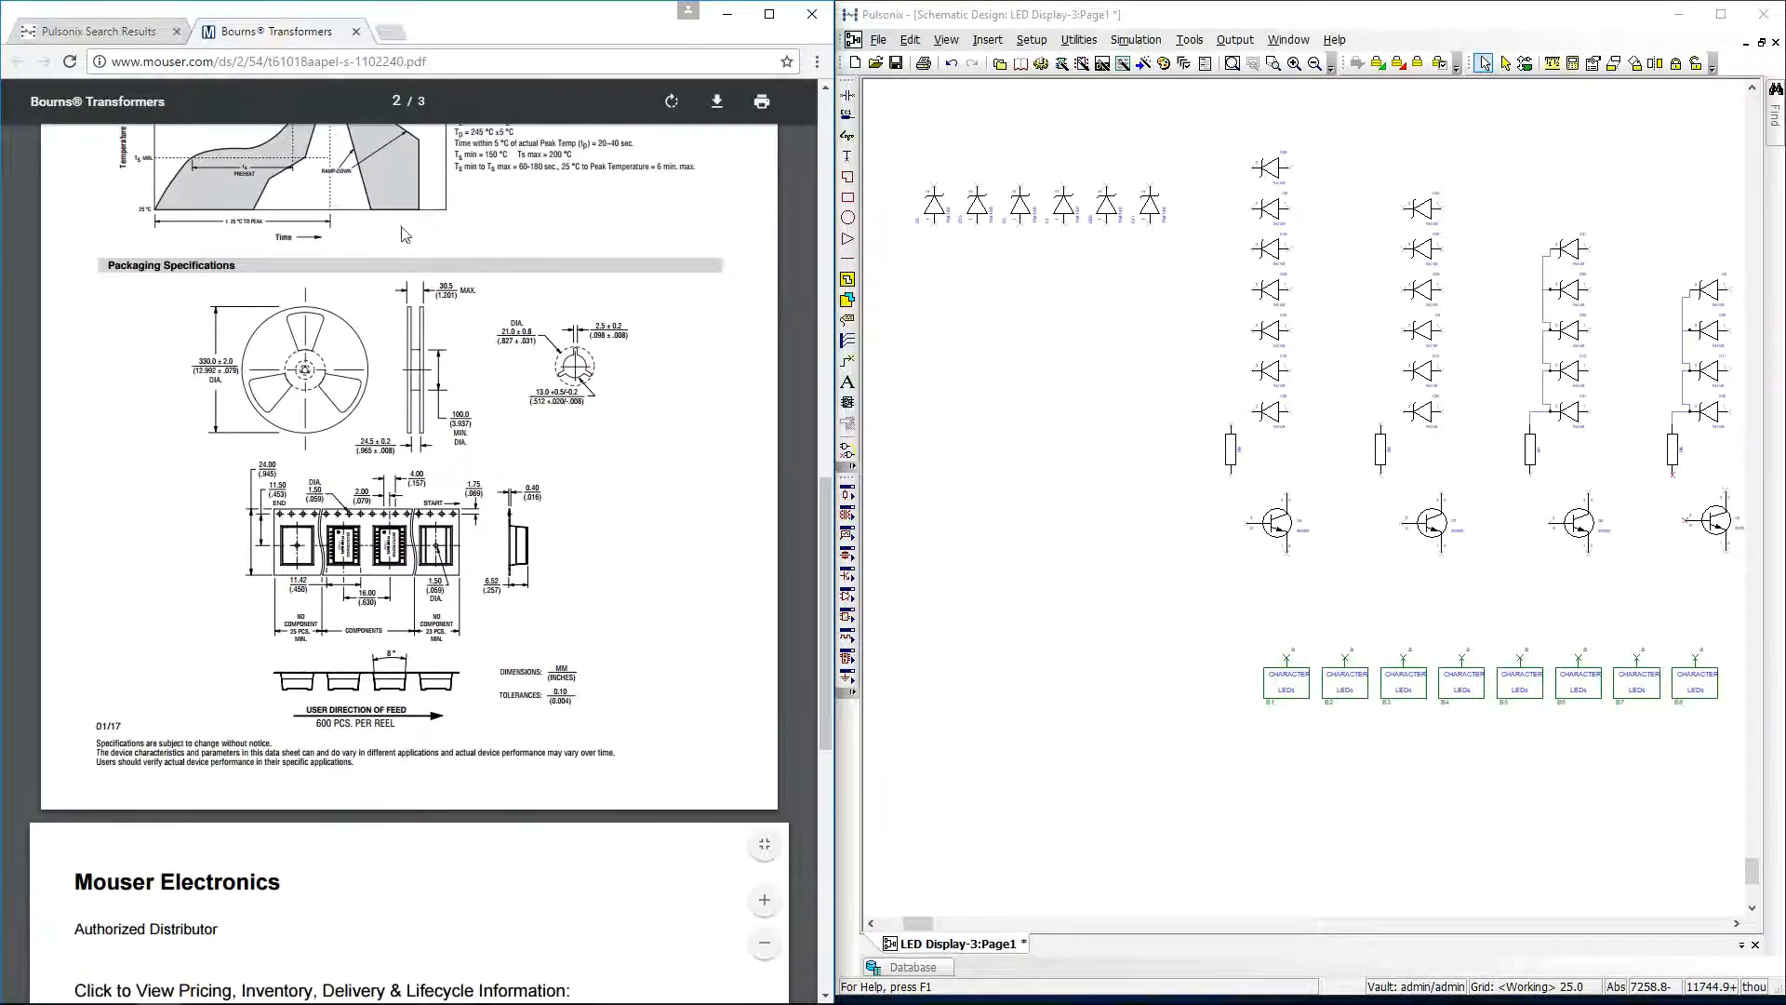
click(96, 30)
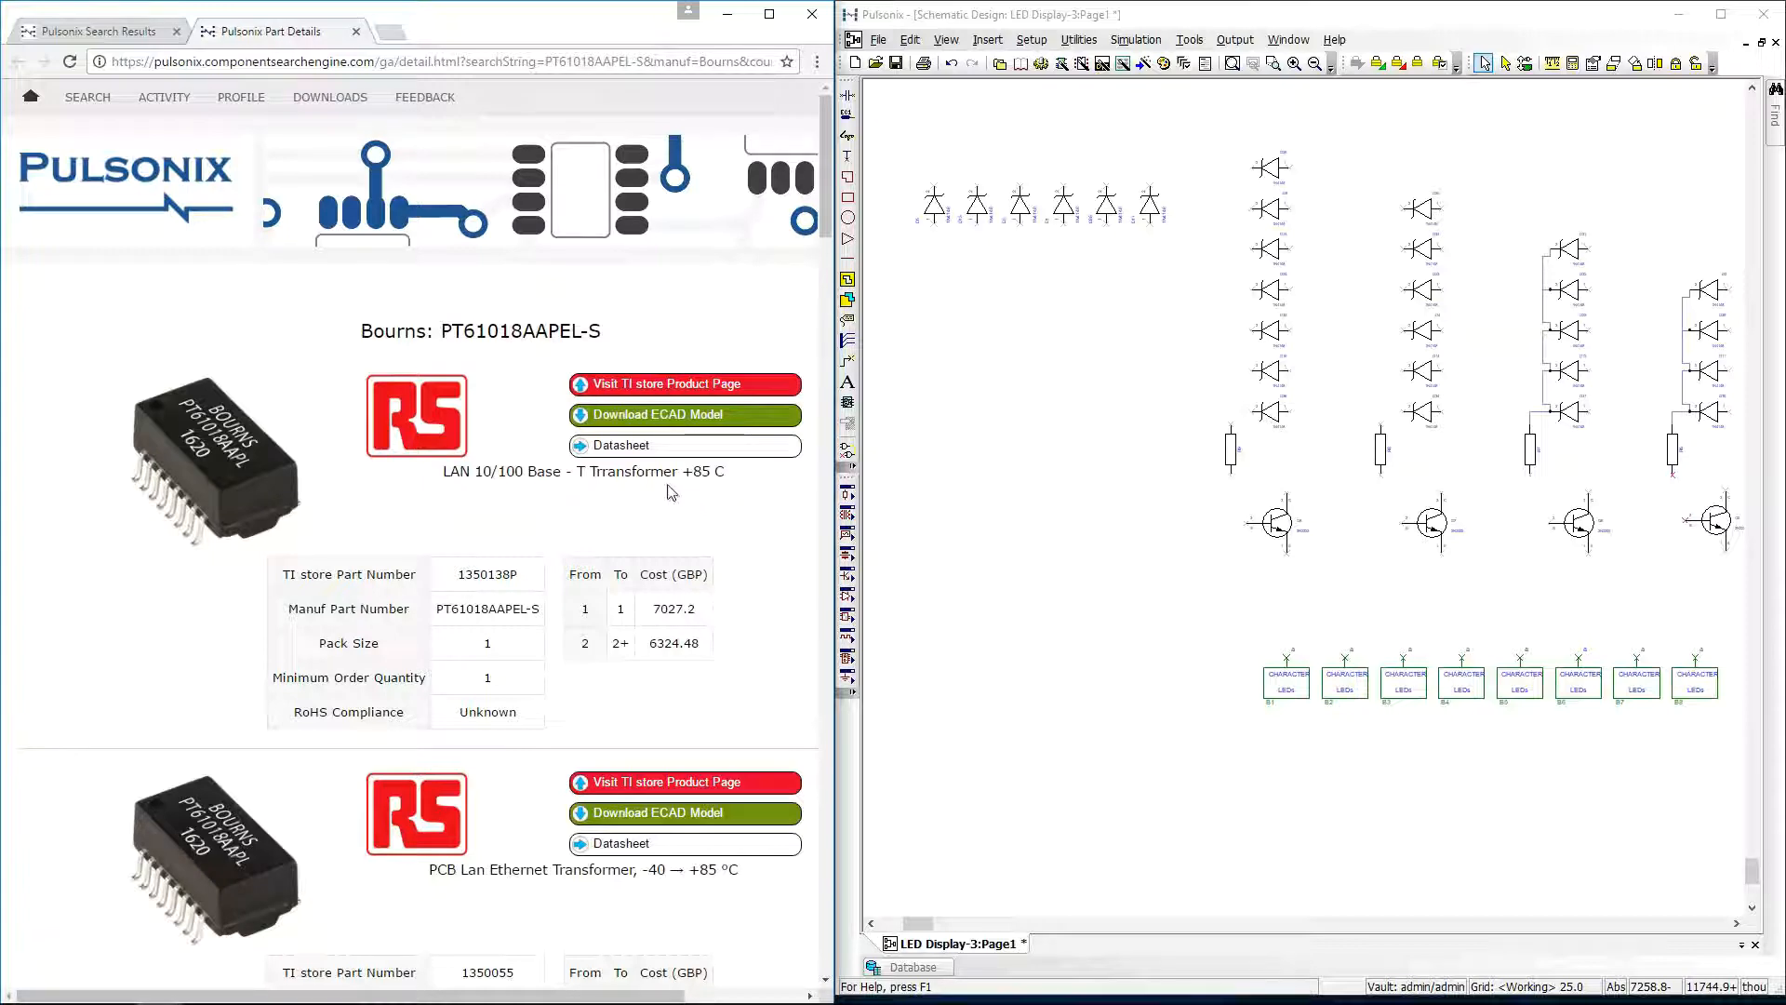
Download the PT61018AAPEL-S ECAD model so its two transformer symbols land in the schematic
click(685, 413)
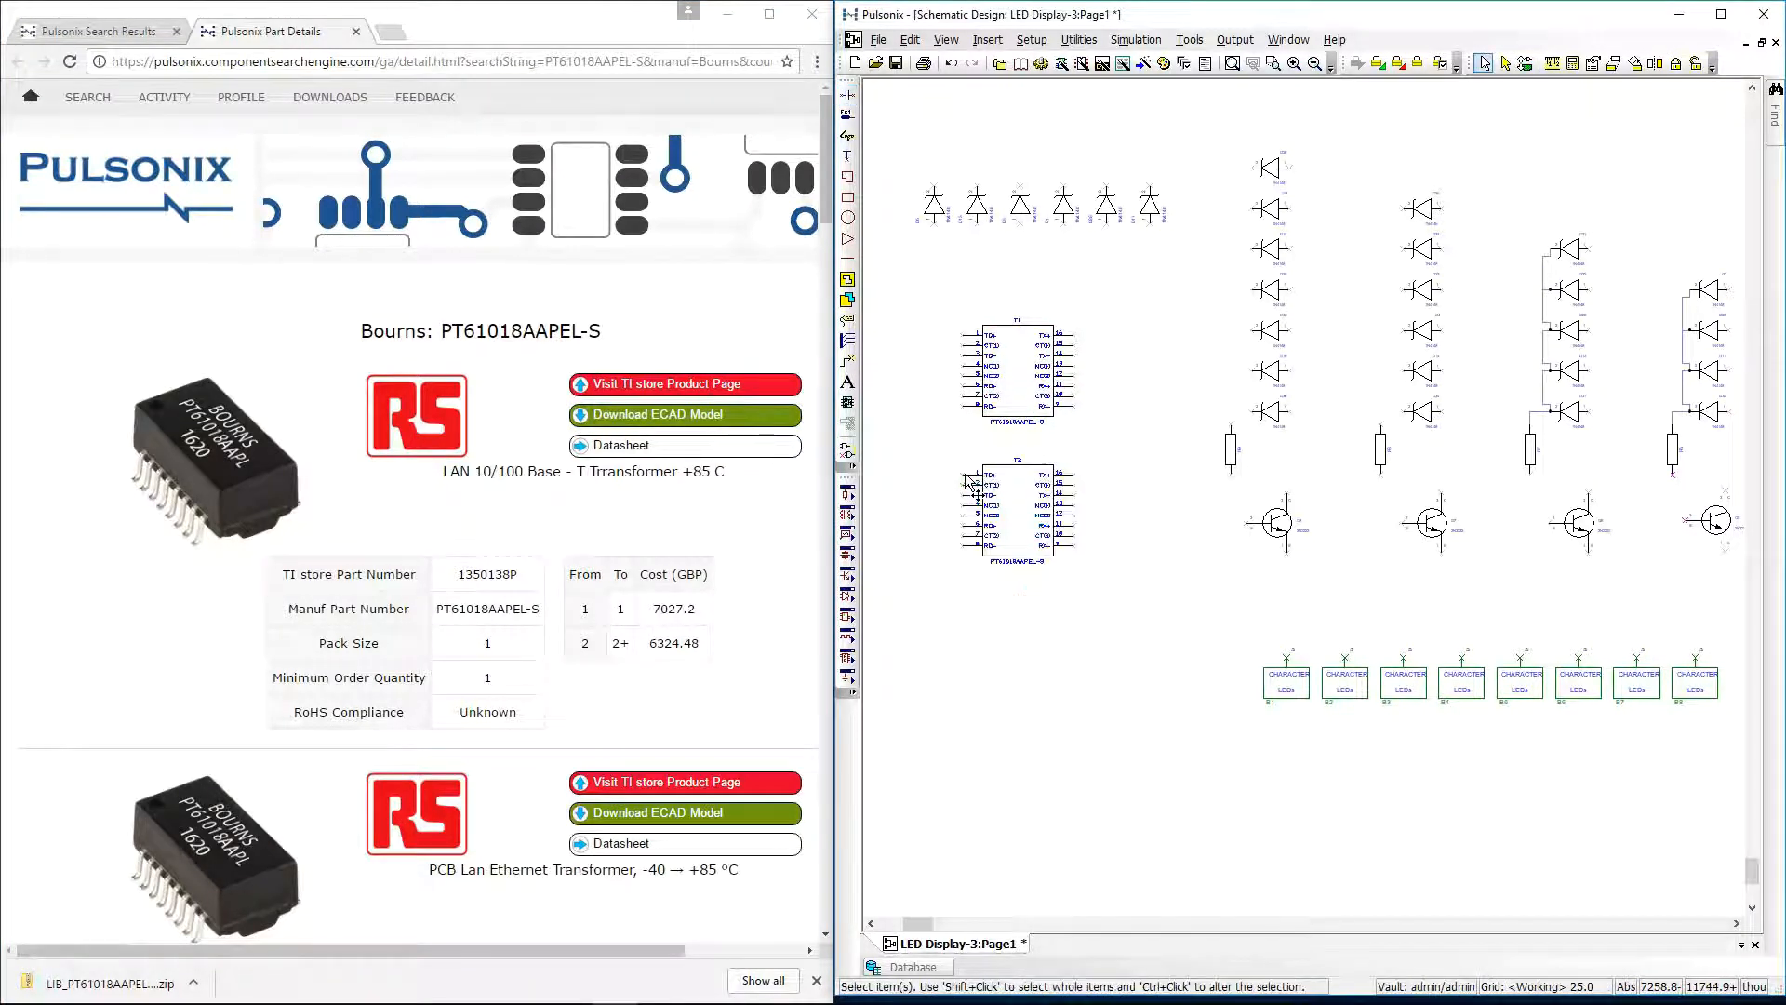
click(1020, 64)
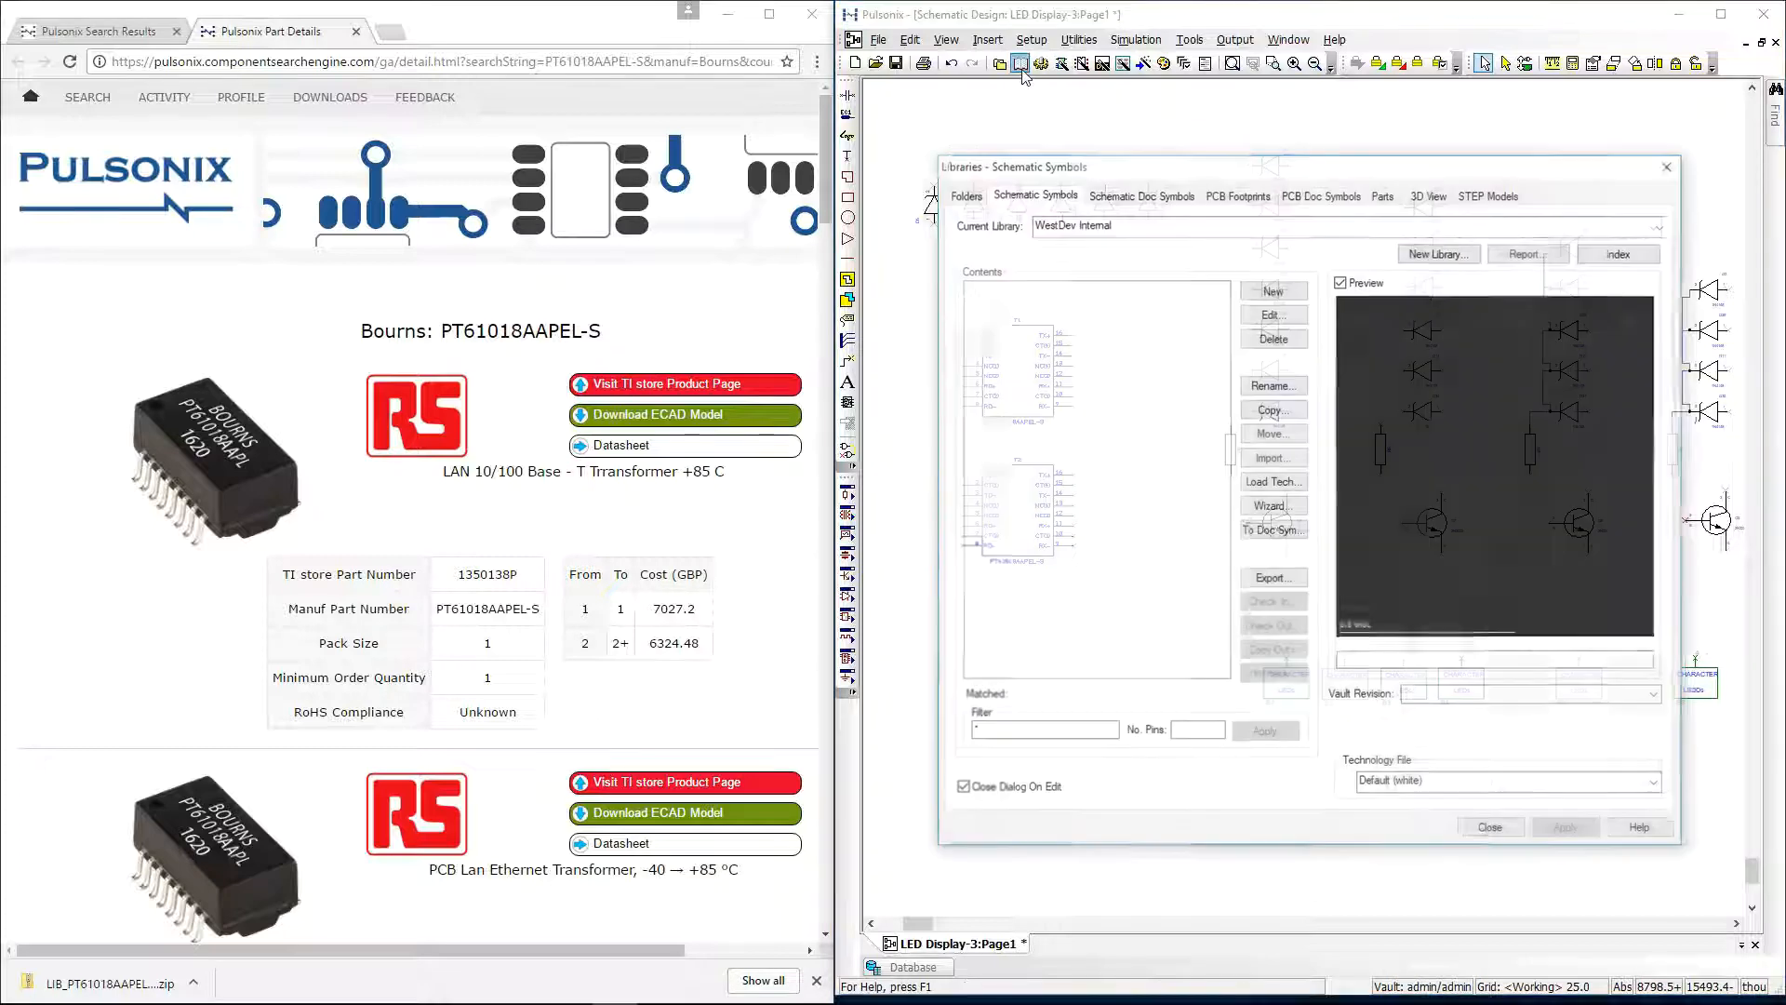
Preview the PT61018AAPEL-S symbol, the SOIC127P930X590-16N footprint and the part in the library
click(1021, 286)
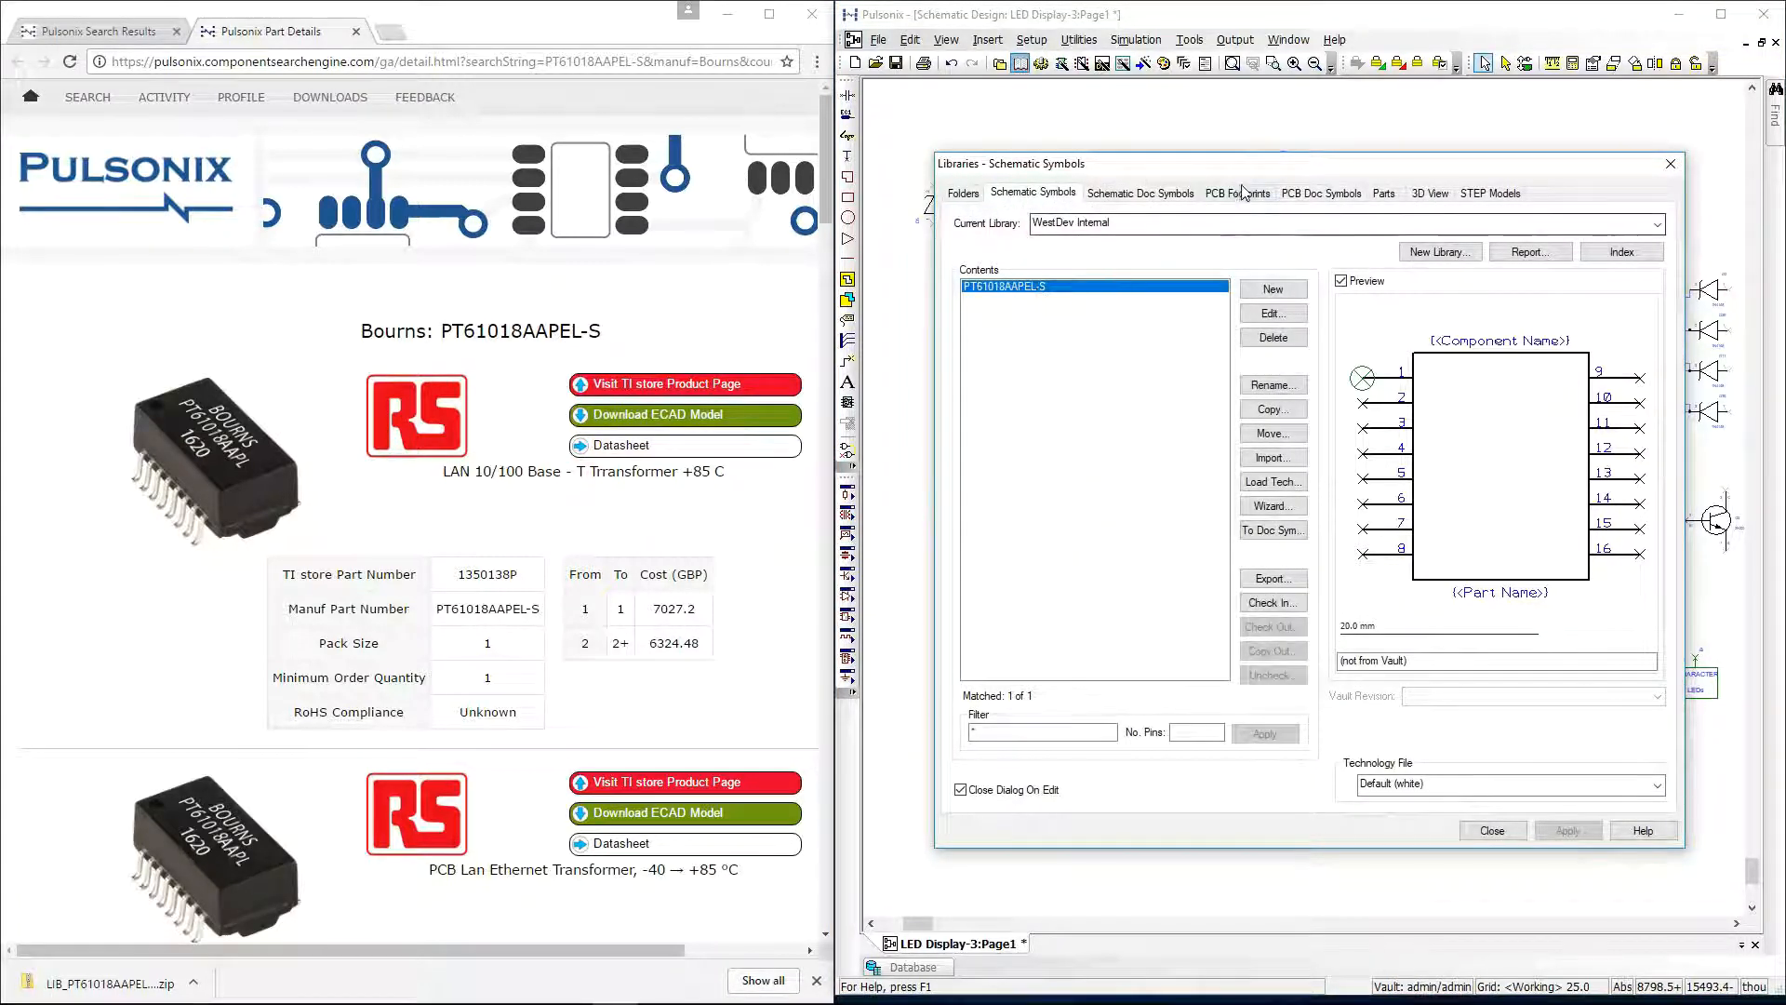
click(1239, 191)
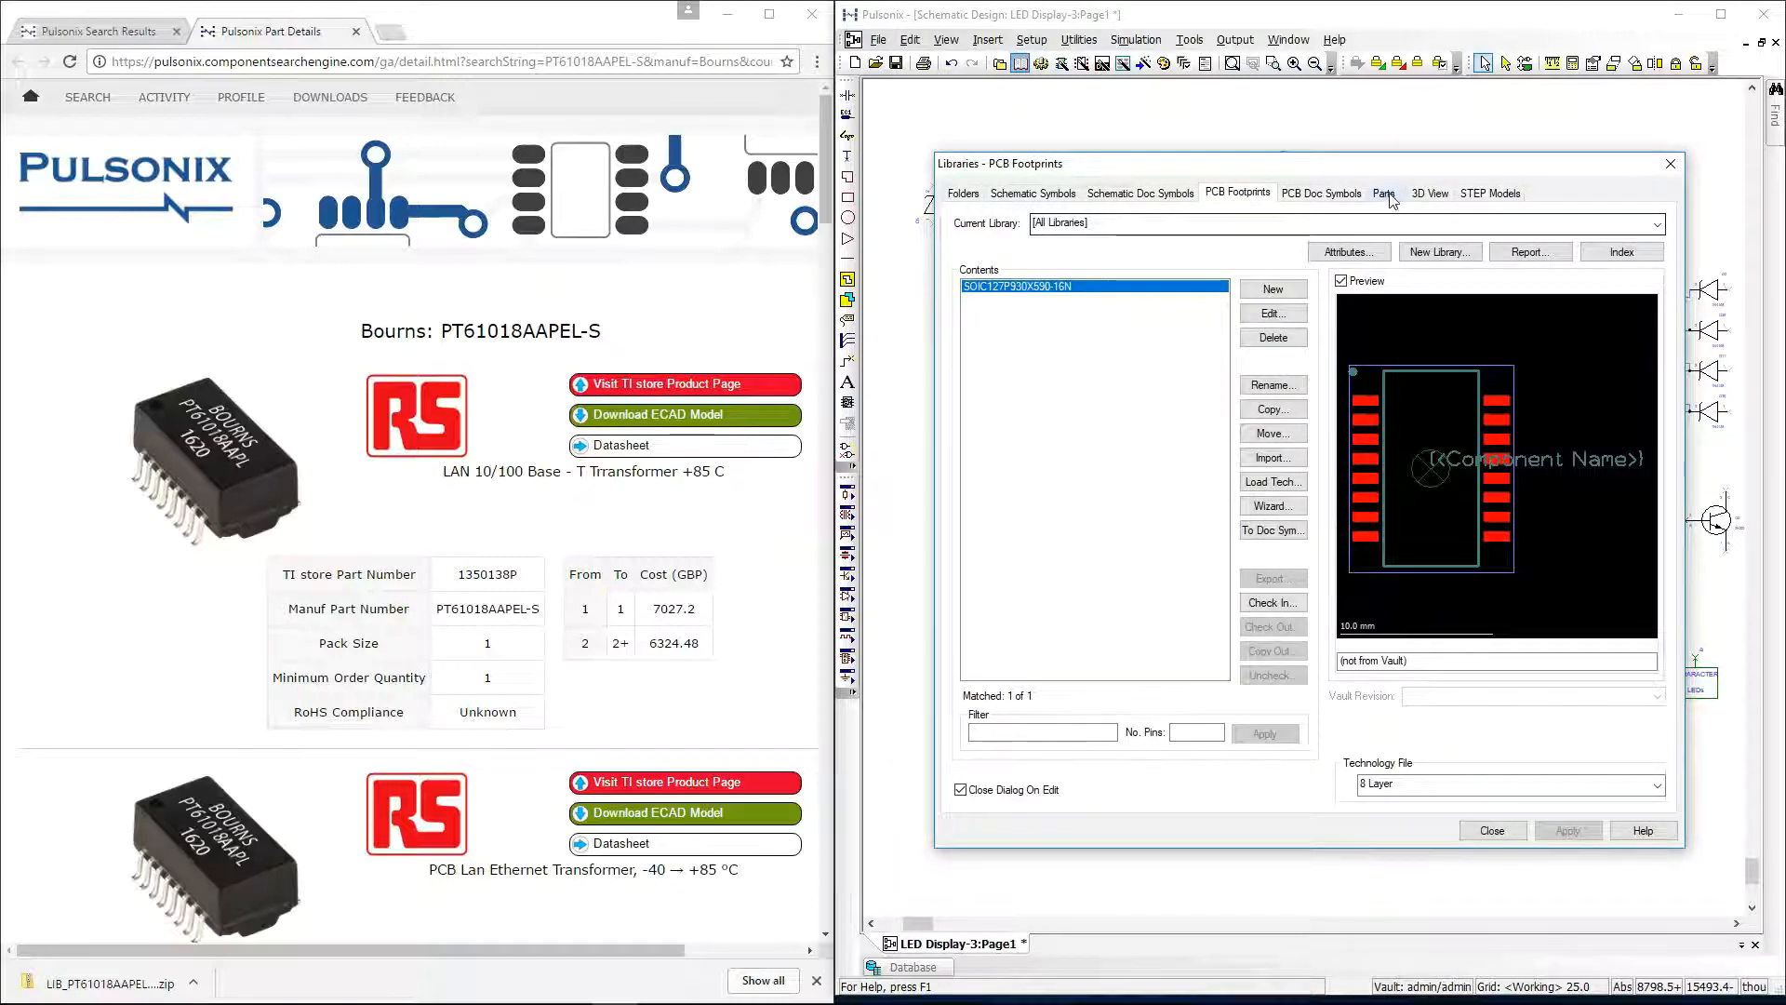
click(1384, 192)
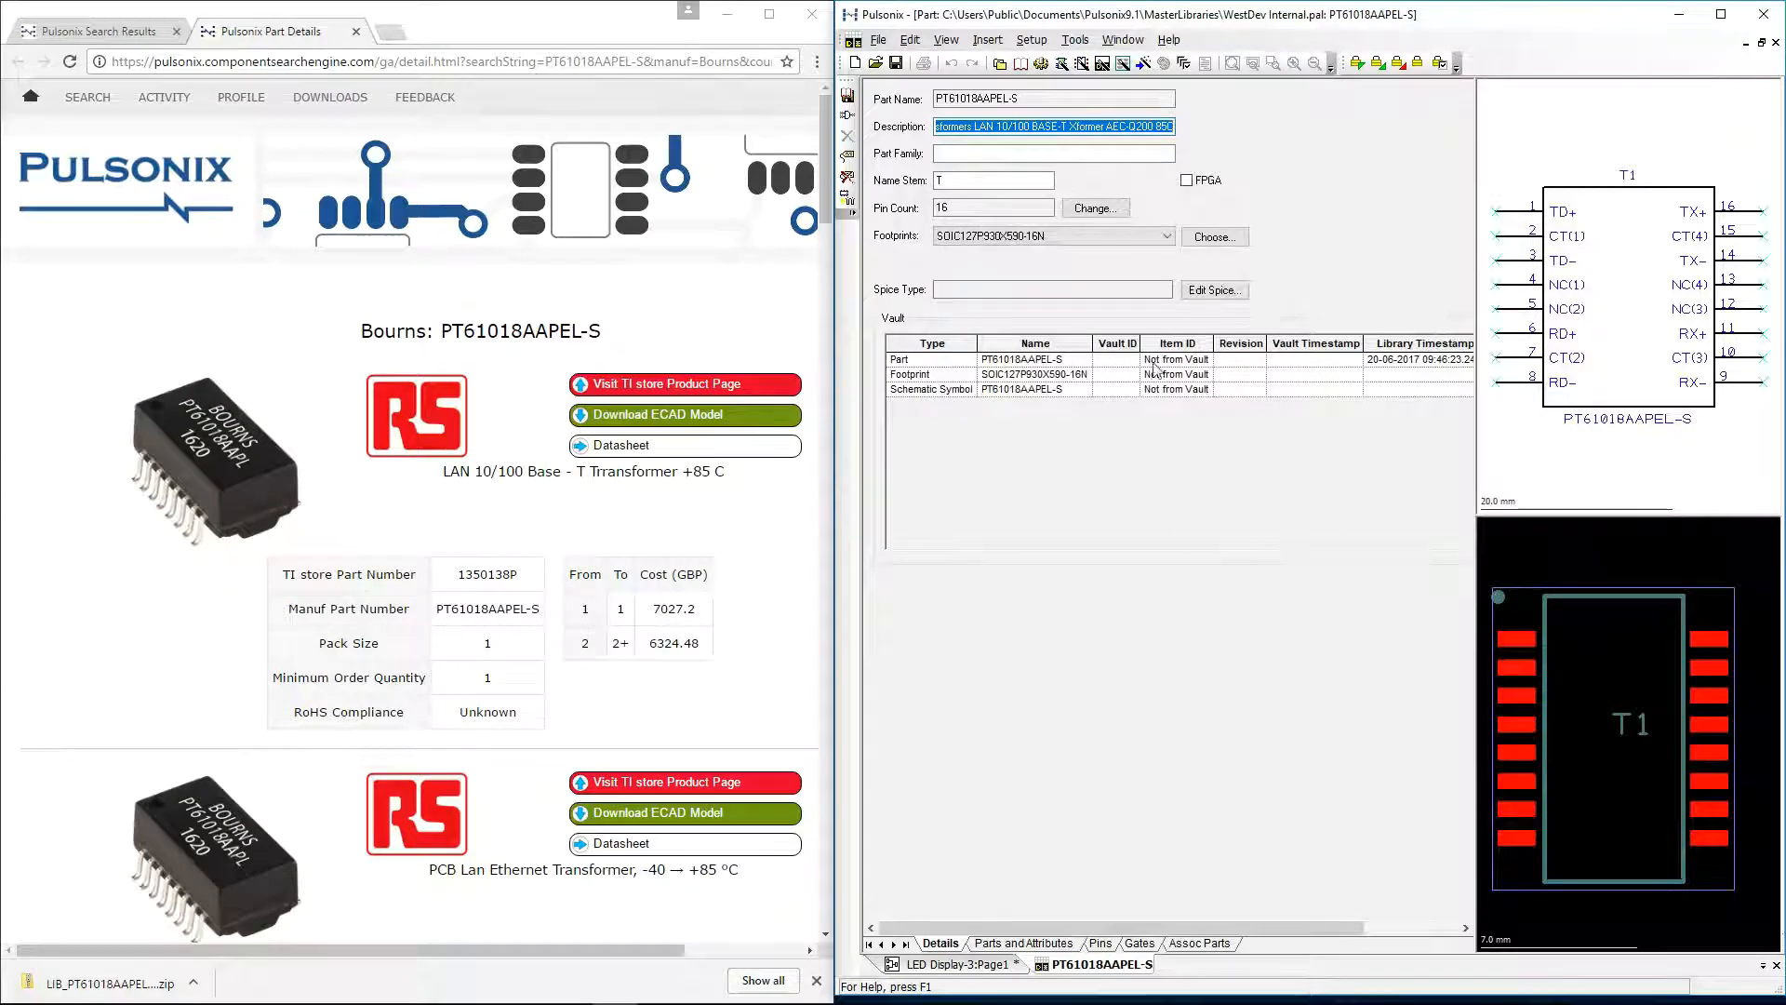
Show the PT61018AAPEL-S pin table listing all 16 footprint pins
click(1101, 942)
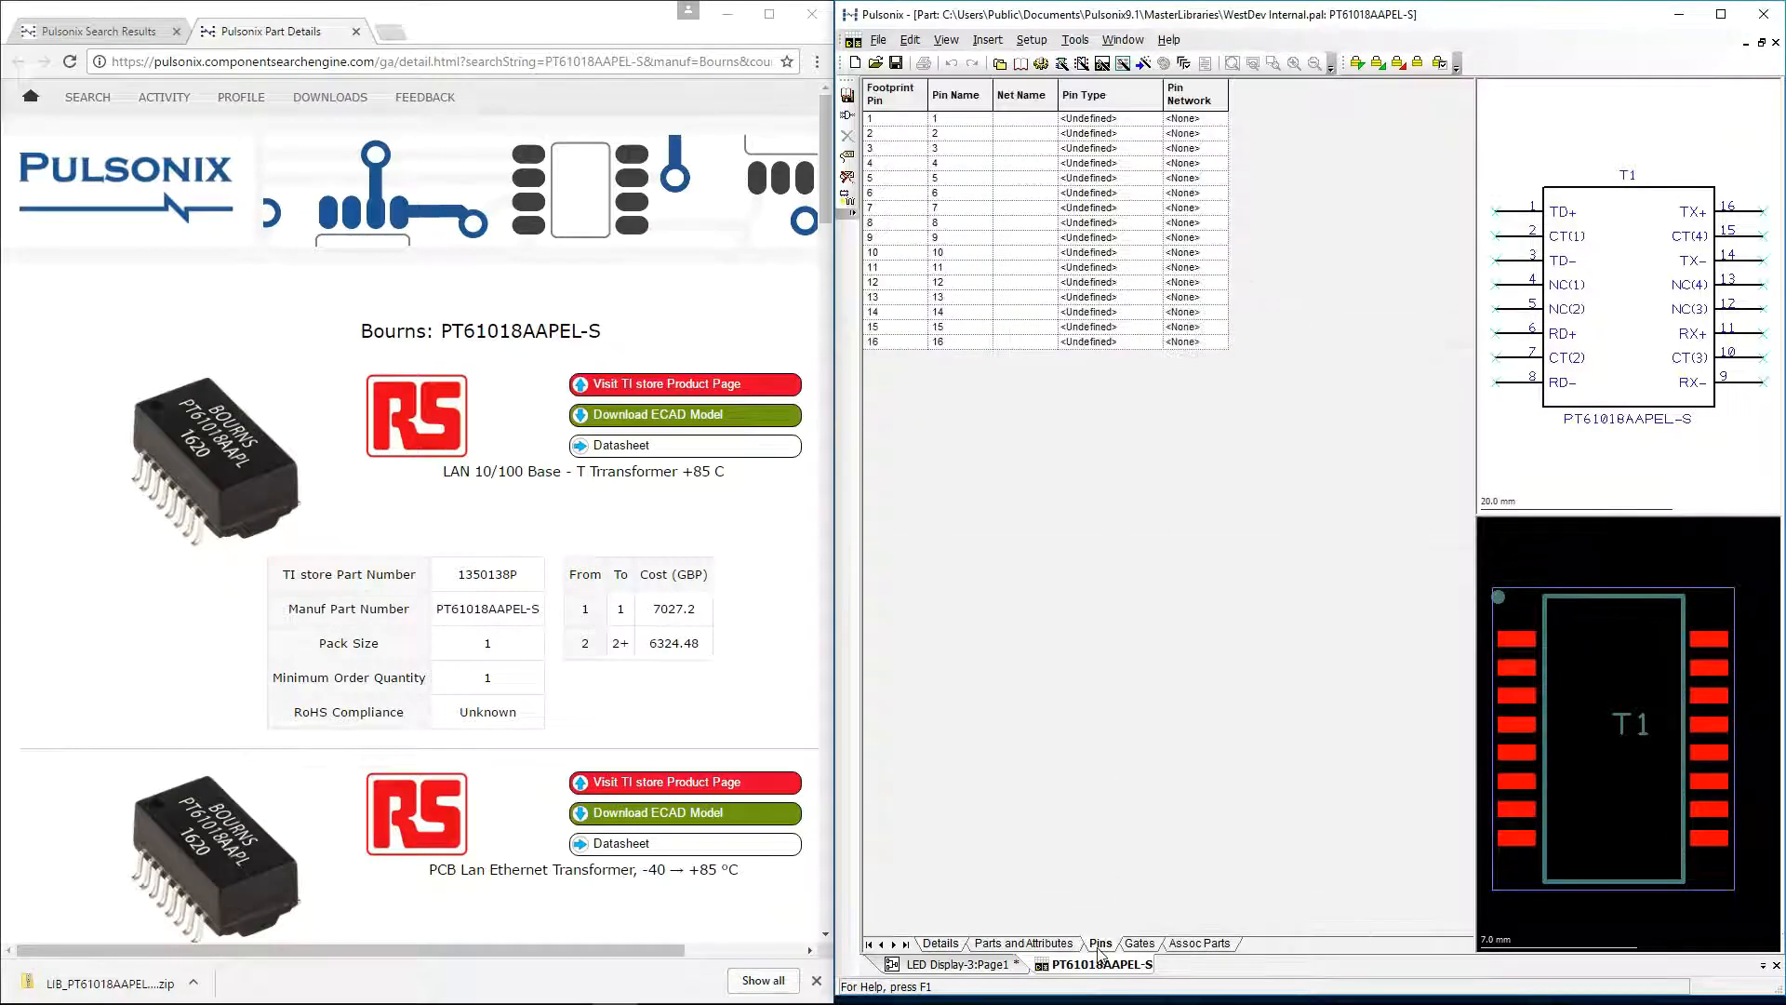